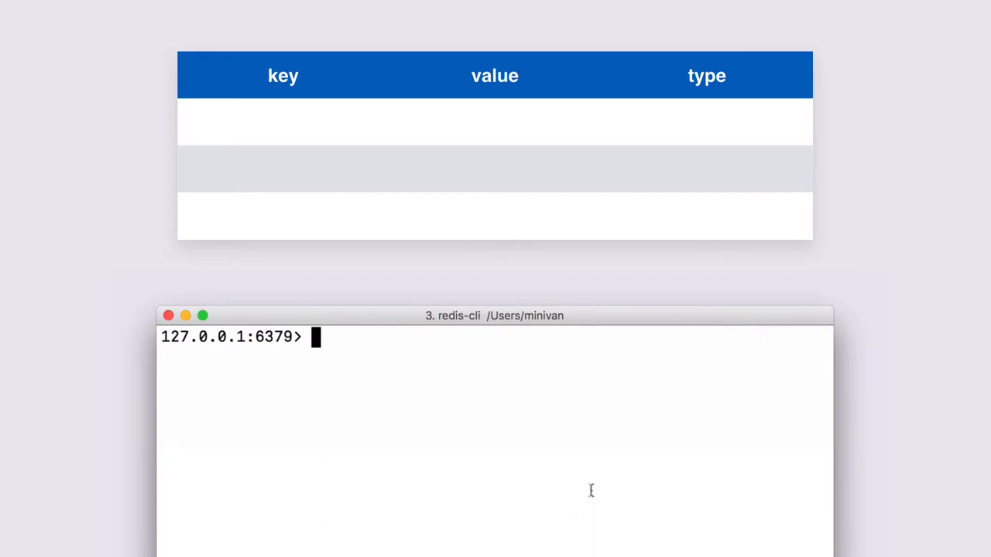
{"action": "type", "text": "set s"}
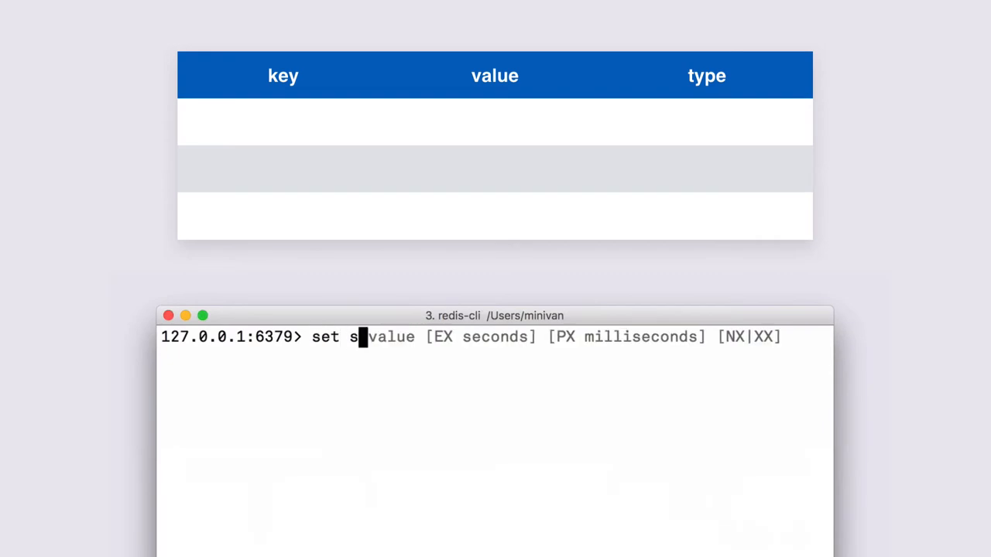
{"action": "type", "text": "ome_key a_value"}
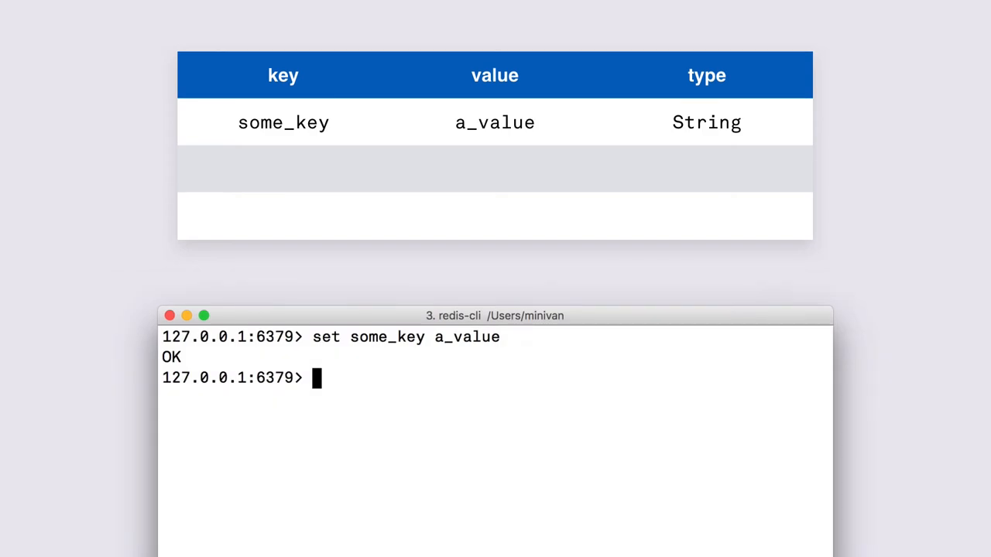
{"action": "type", "text": "lpush a_list a_value another_value"}
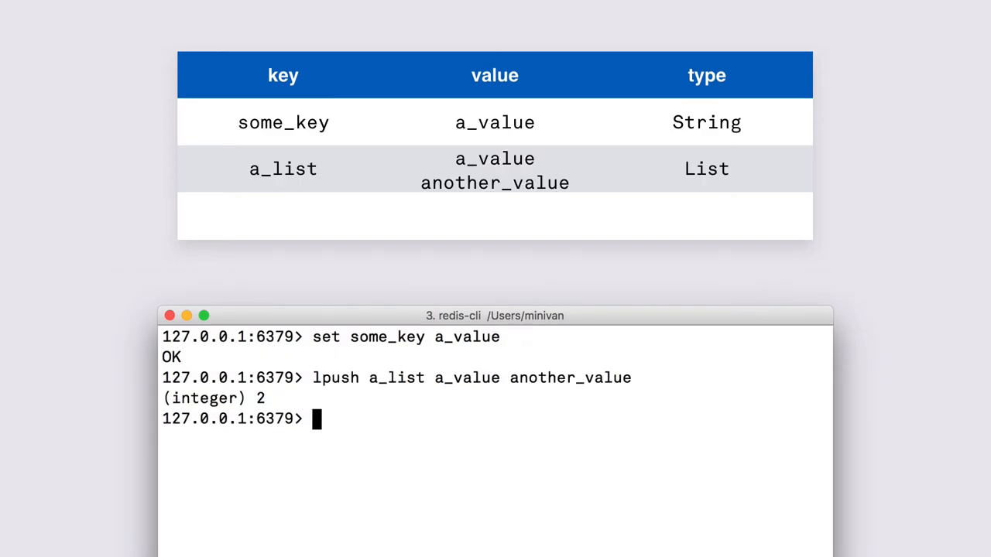